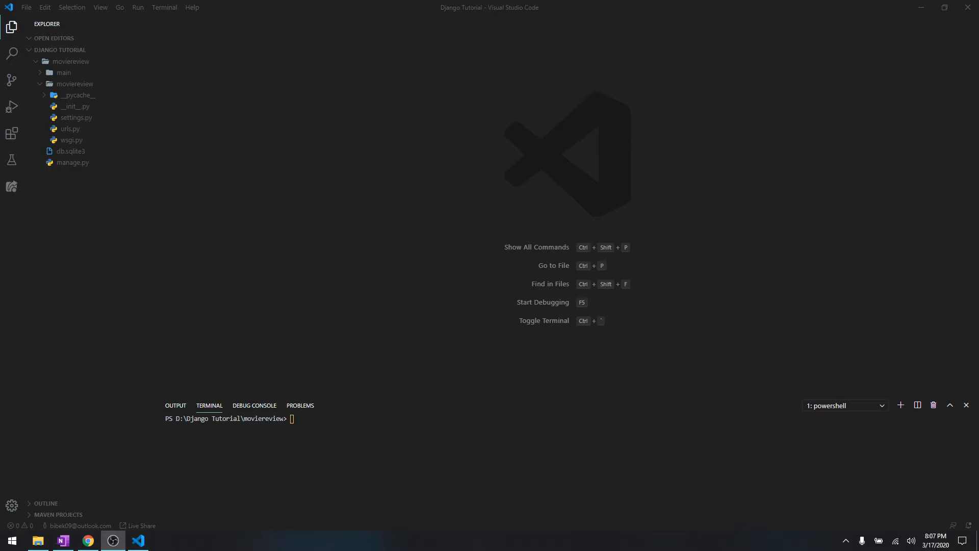
mouse_move(254, 192)
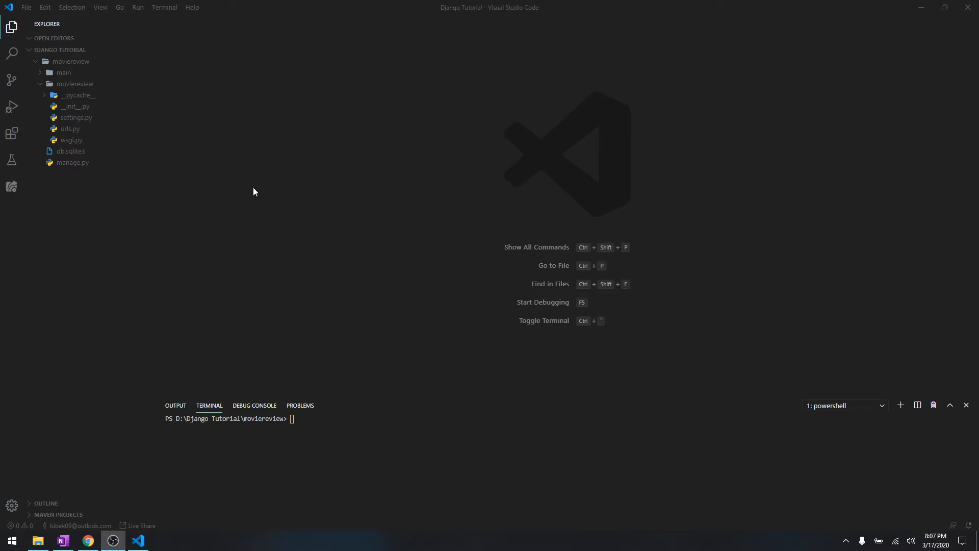
- Open the project-level urls.py under moviereview/moviereview, showing the admin URL pattern
click(67, 128)
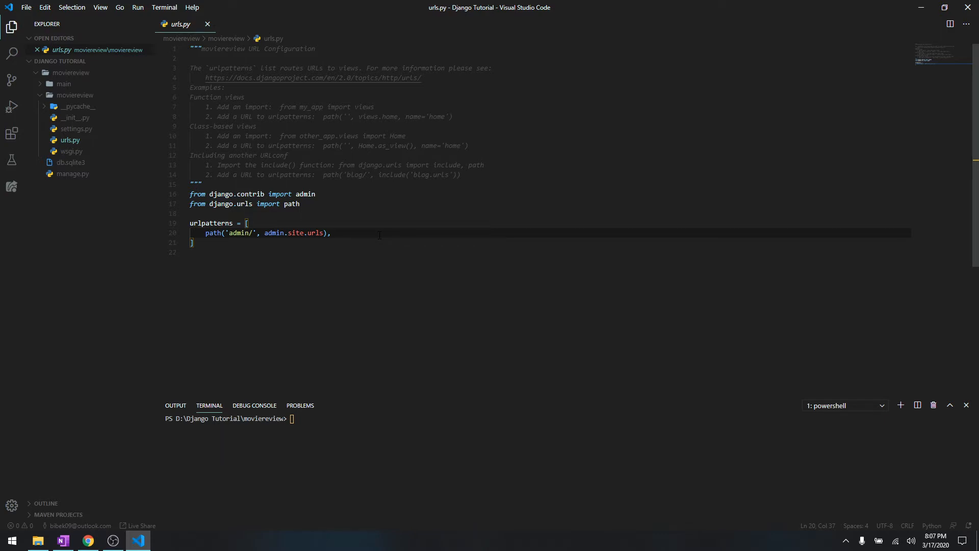
- Place the cursor after the admin path on line 20 and expand the main app folder
click(330, 233)
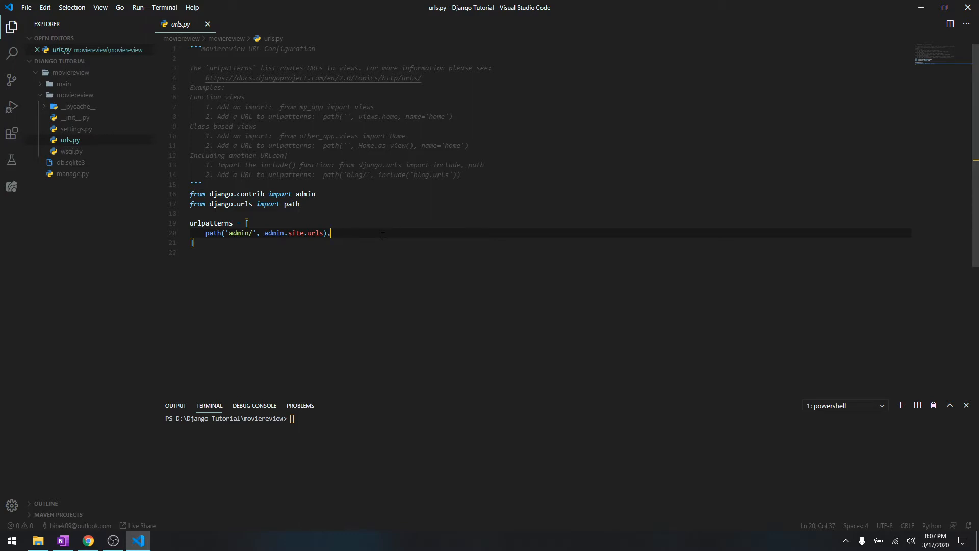
mouse_move(80, 106)
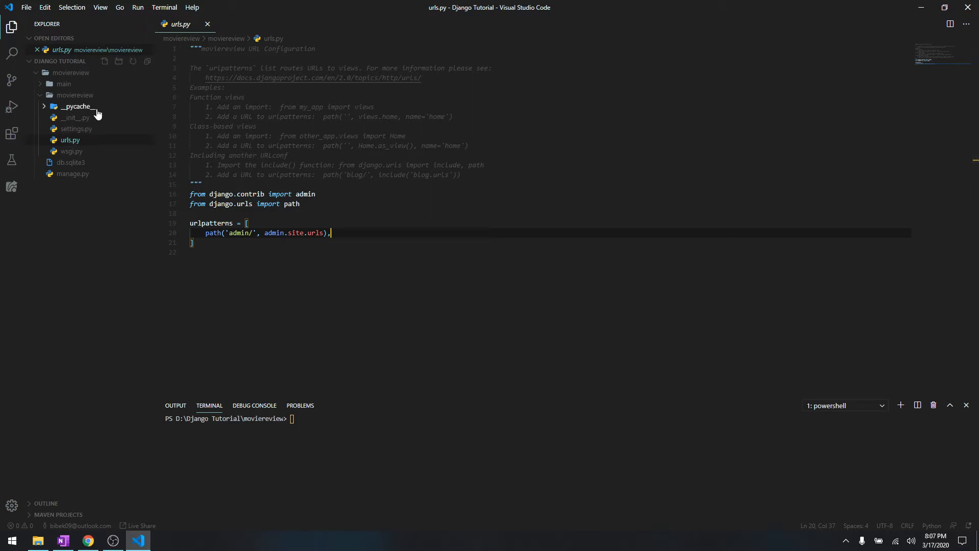
mouse_move(84, 117)
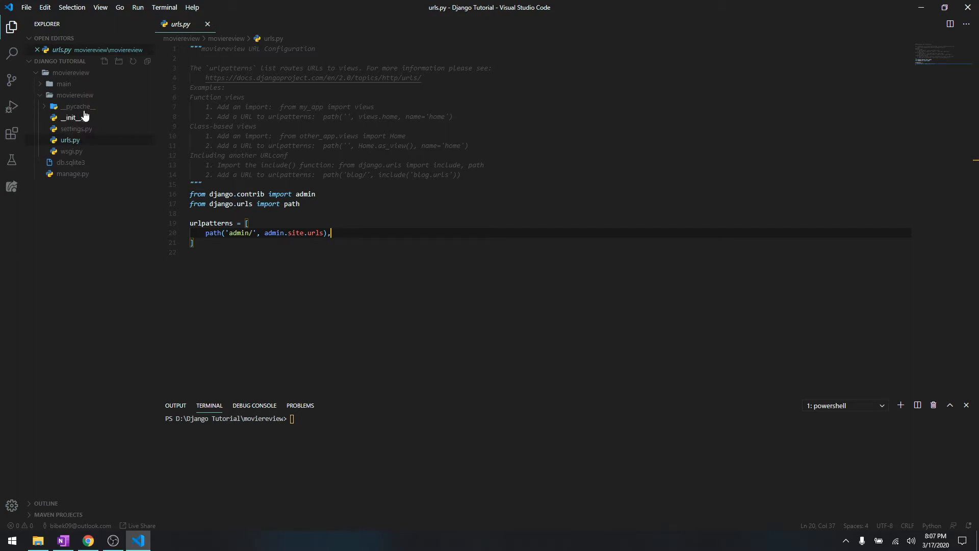
mouse_move(72, 145)
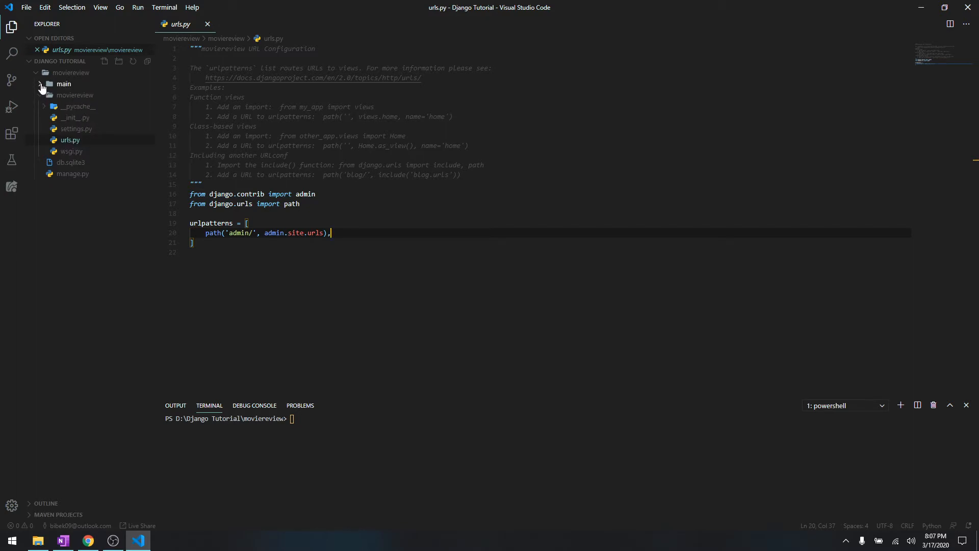
click(63, 84)
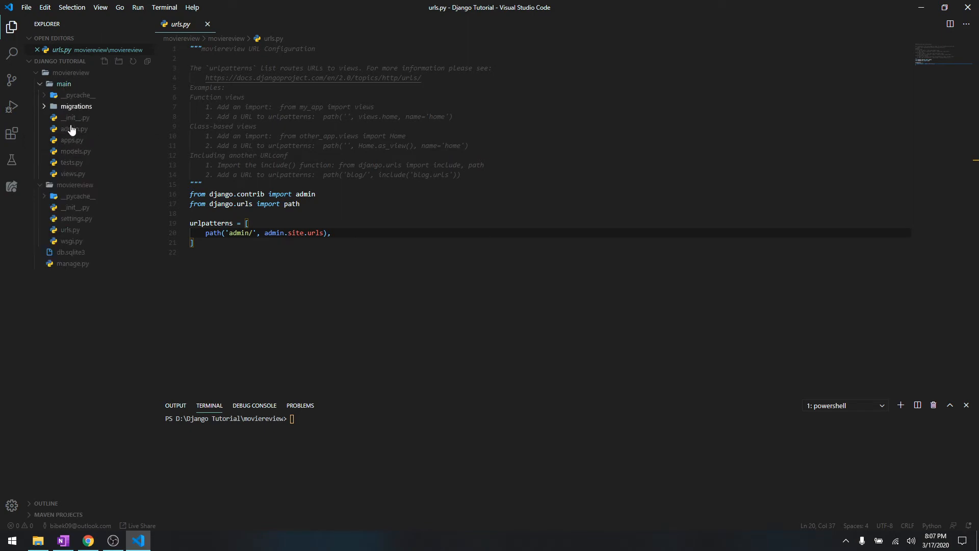
mouse_move(75, 154)
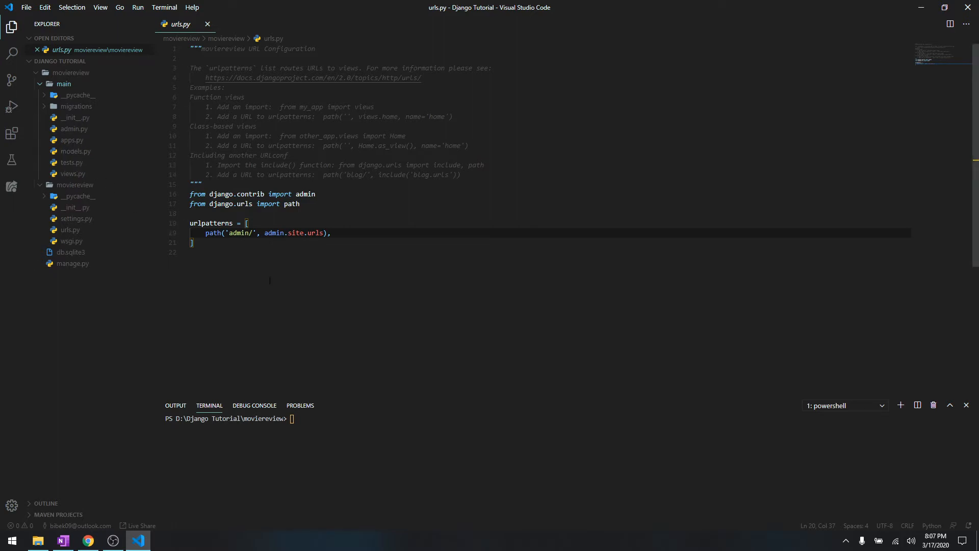
mouse_move(62, 97)
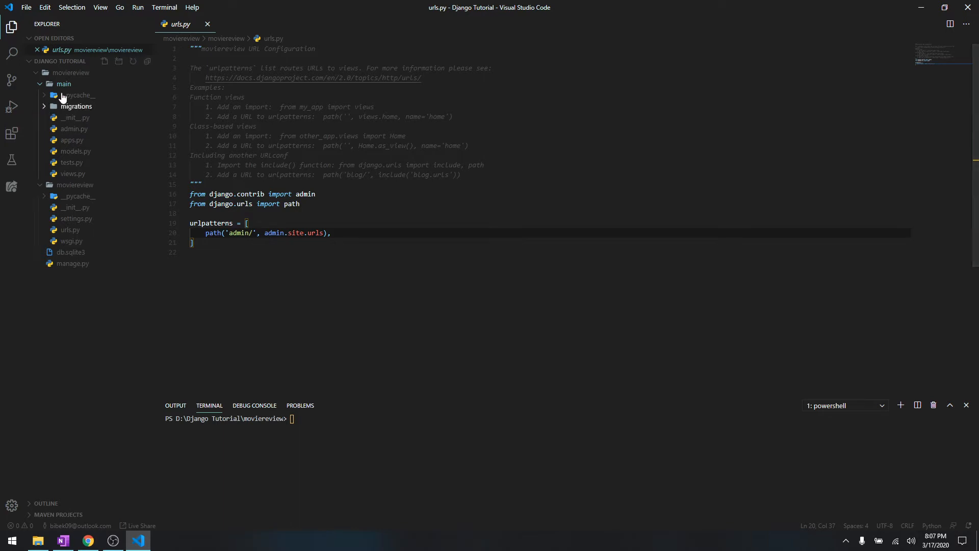
mouse_move(62, 83)
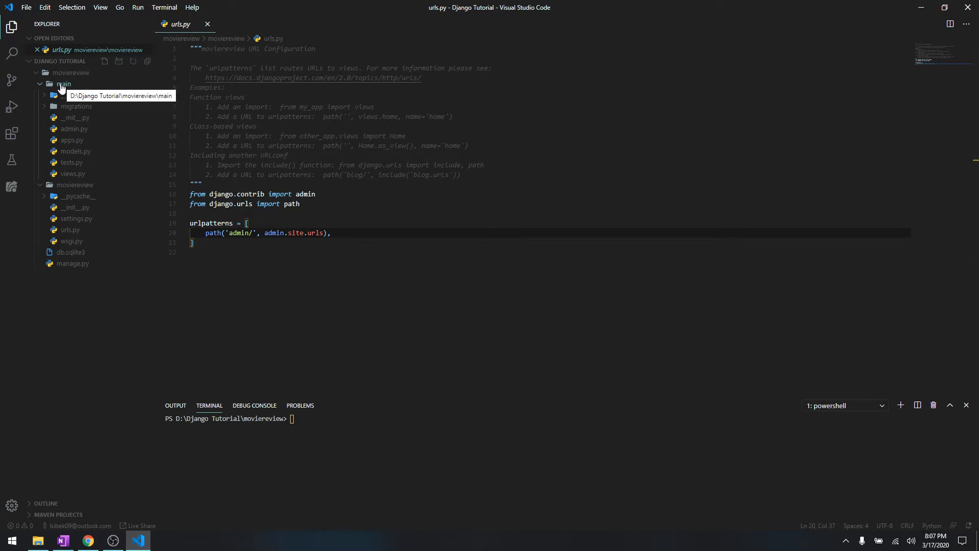
mouse_move(75, 87)
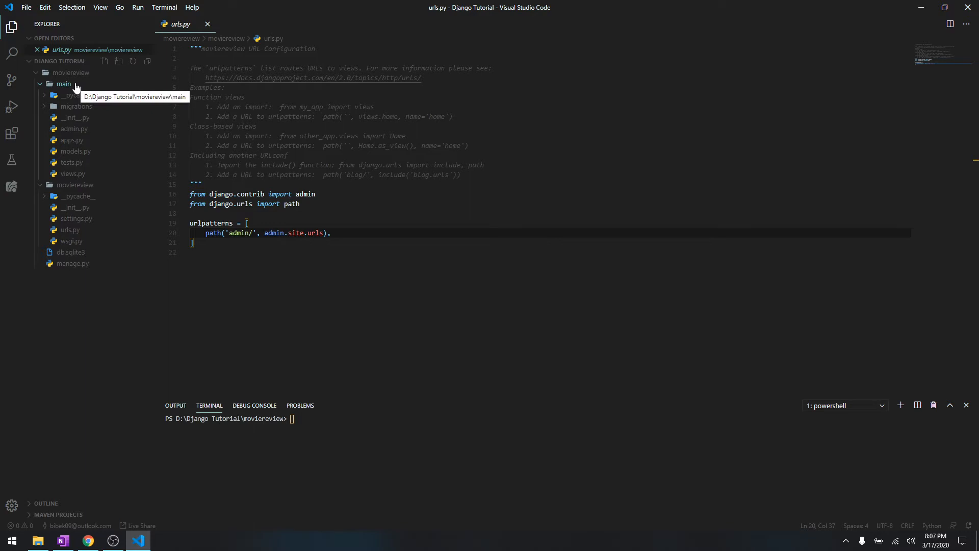
mouse_move(64, 87)
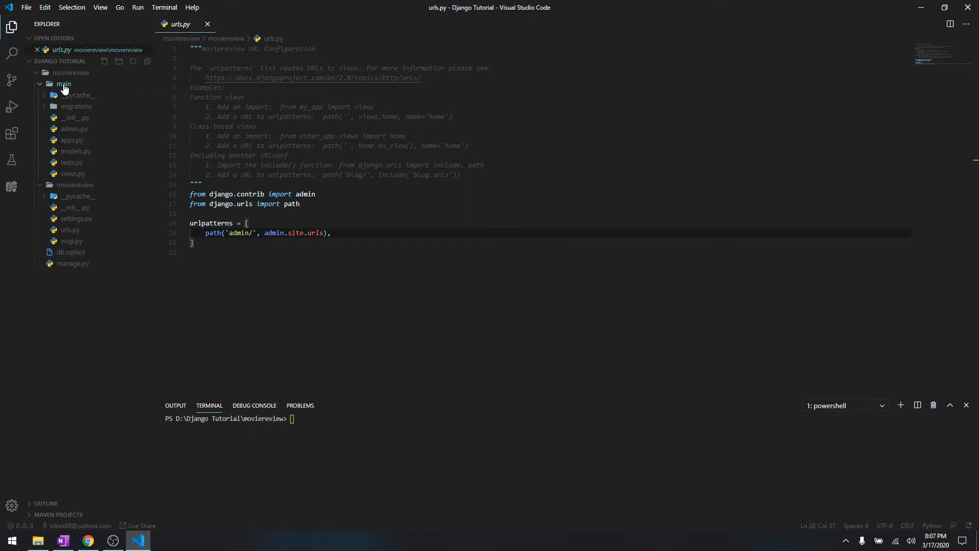
mouse_move(76, 93)
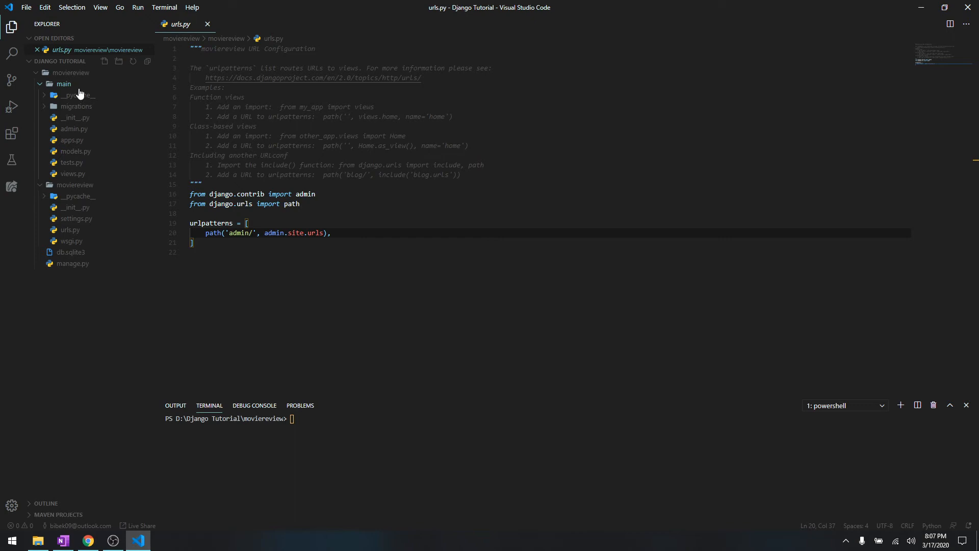
mouse_move(63, 83)
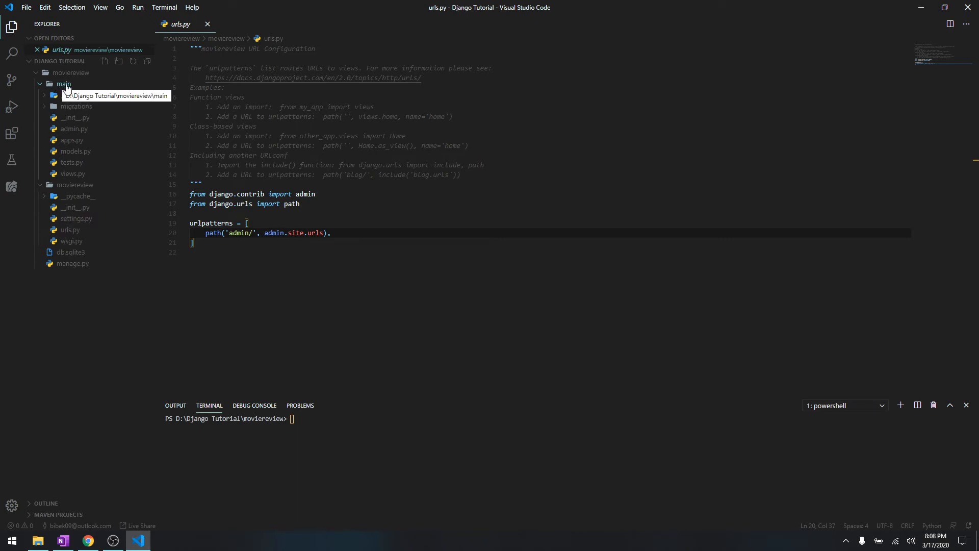
- Create a new urls.py file inside the main app folder
right_click(63, 83)
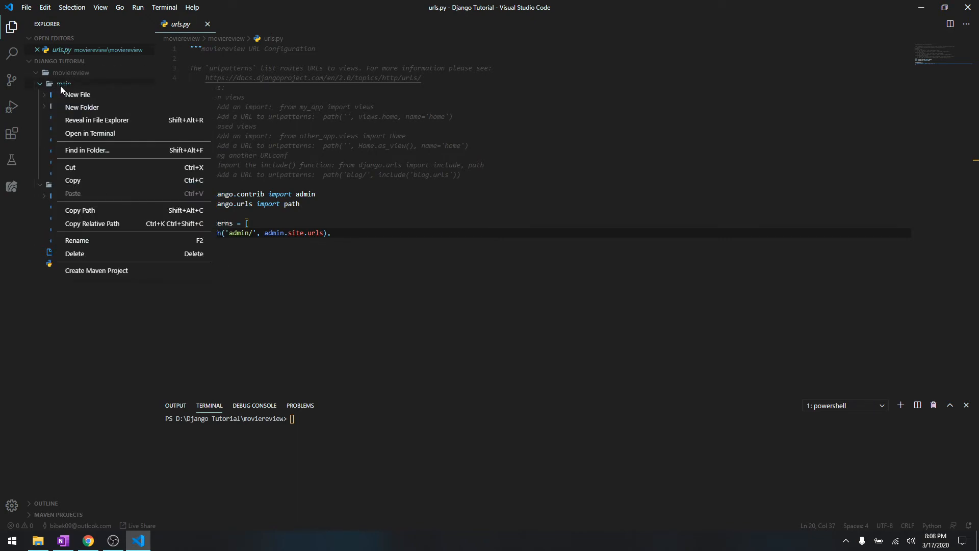
click(76, 95)
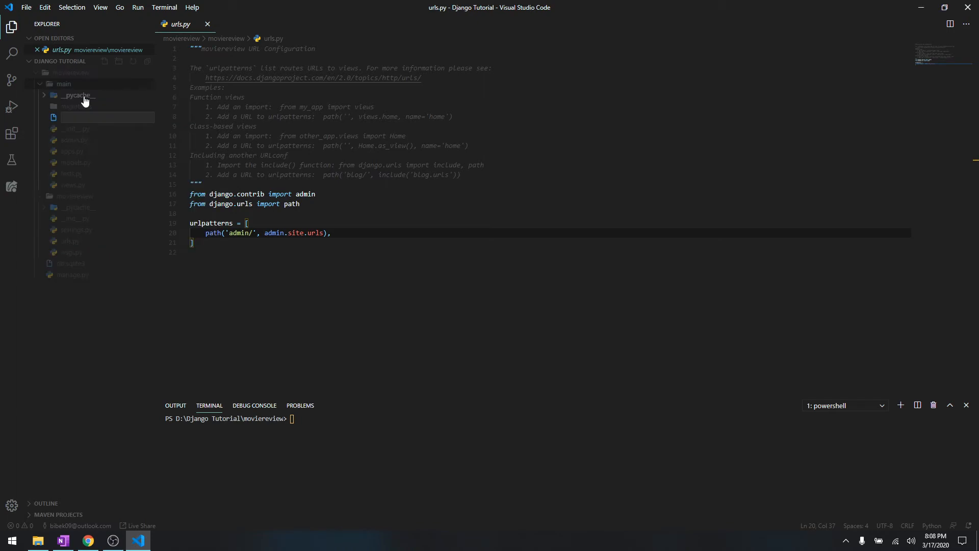
text(urls.py)
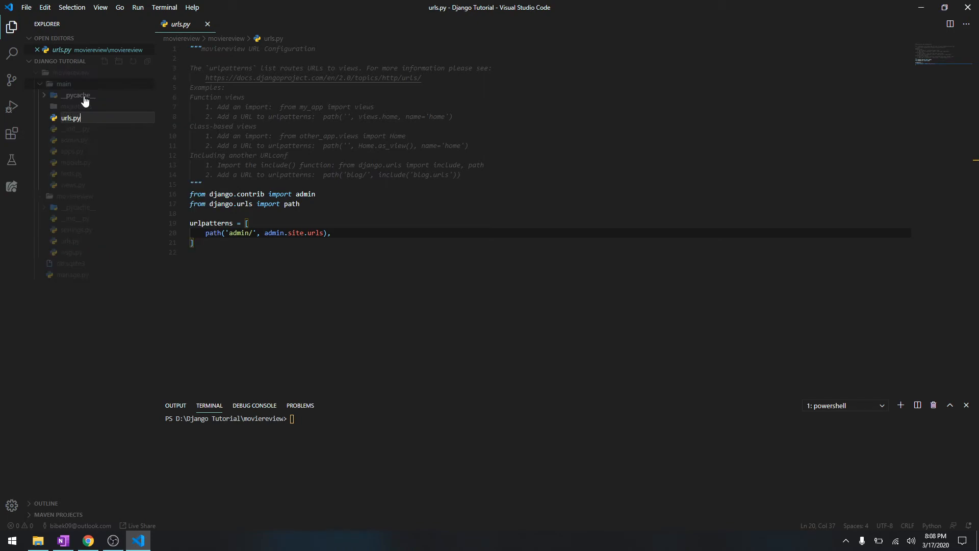
click(70, 185)
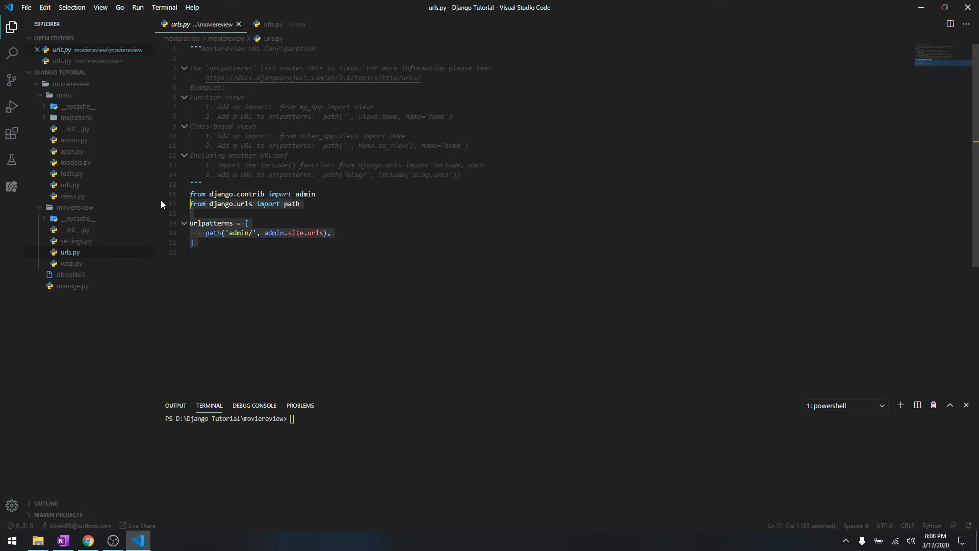
- Strip the admin path from main/urls.py, leaving the path import and empty urlpatterns
click(277, 24)
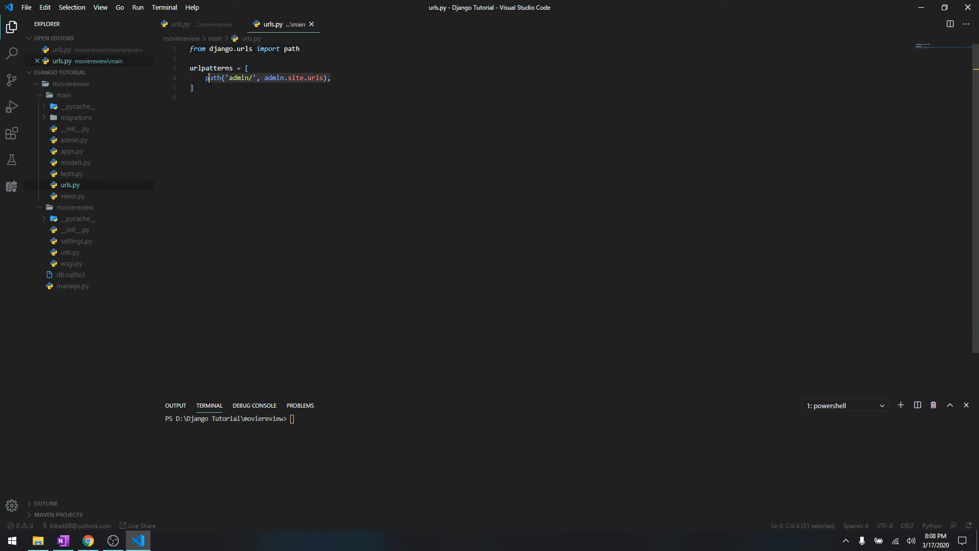
key(Delete)
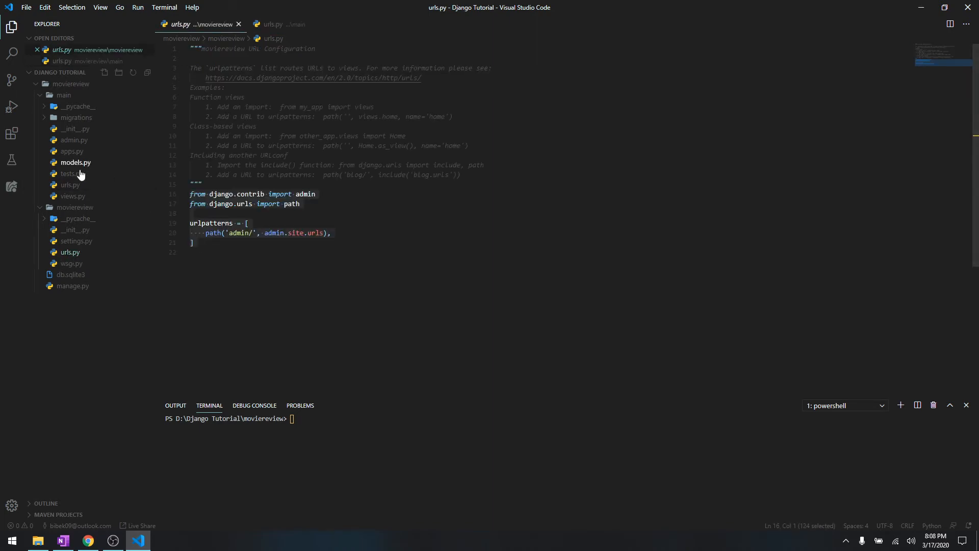
click(70, 184)
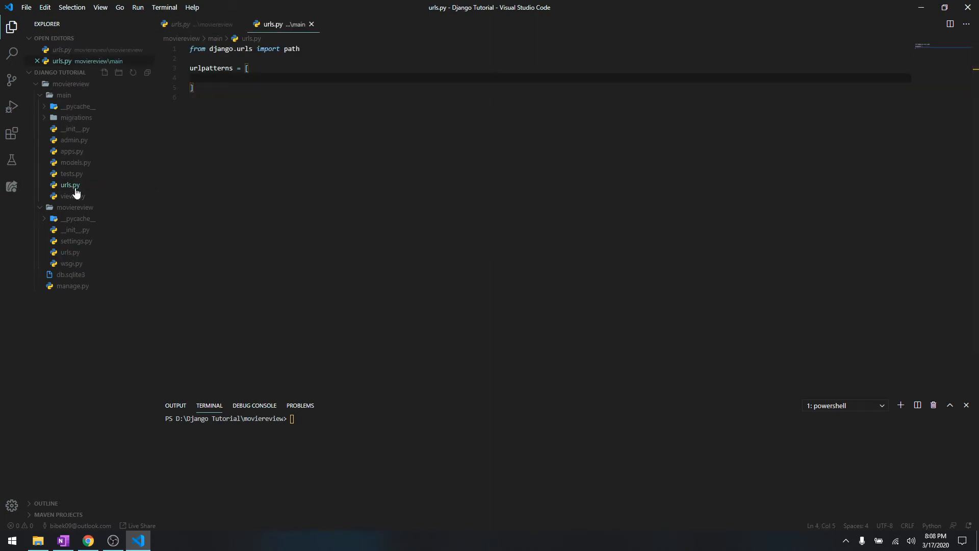
mouse_move(70, 184)
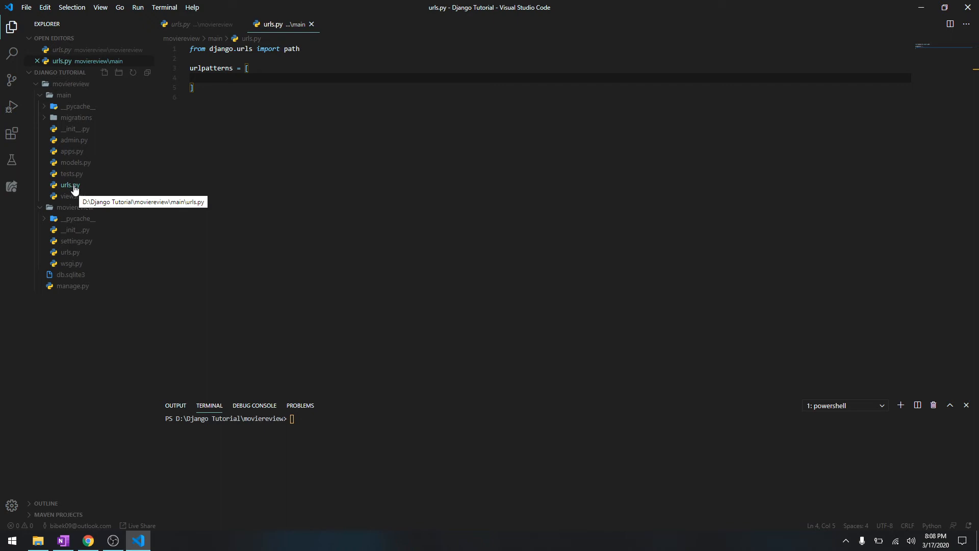
mouse_move(82, 192)
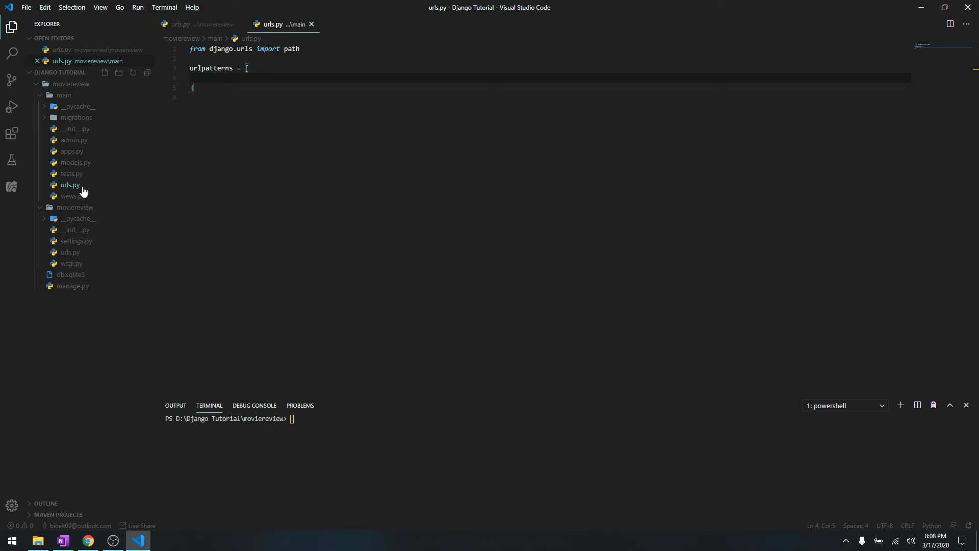
mouse_move(70, 263)
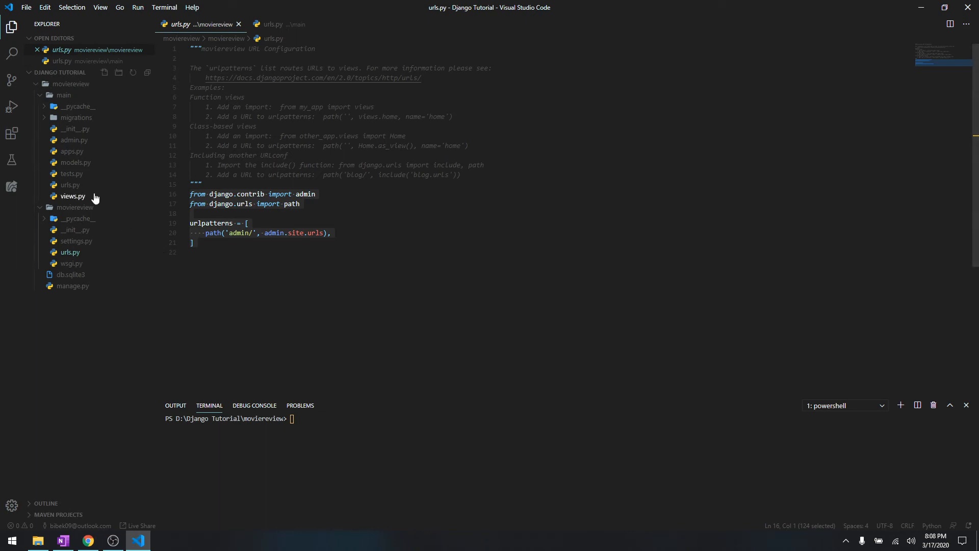
mouse_move(70, 251)
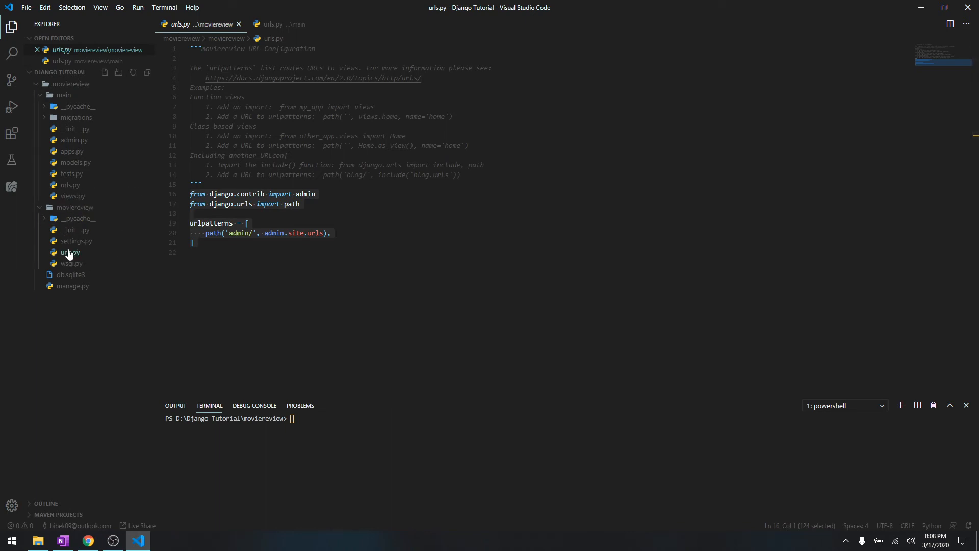
- Import include from django.urls and add path('', include('main.urls')) to urlpatterns
click(300, 203)
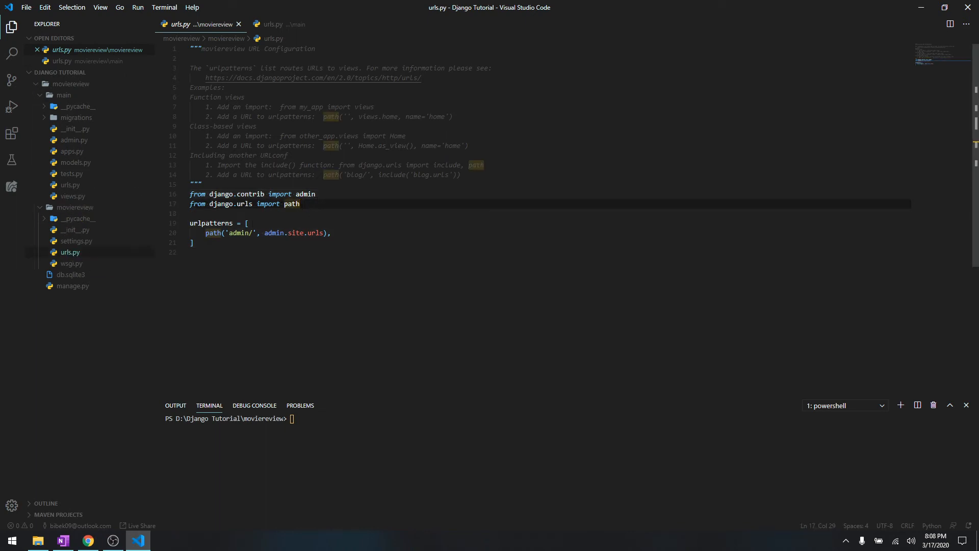
text(, include)
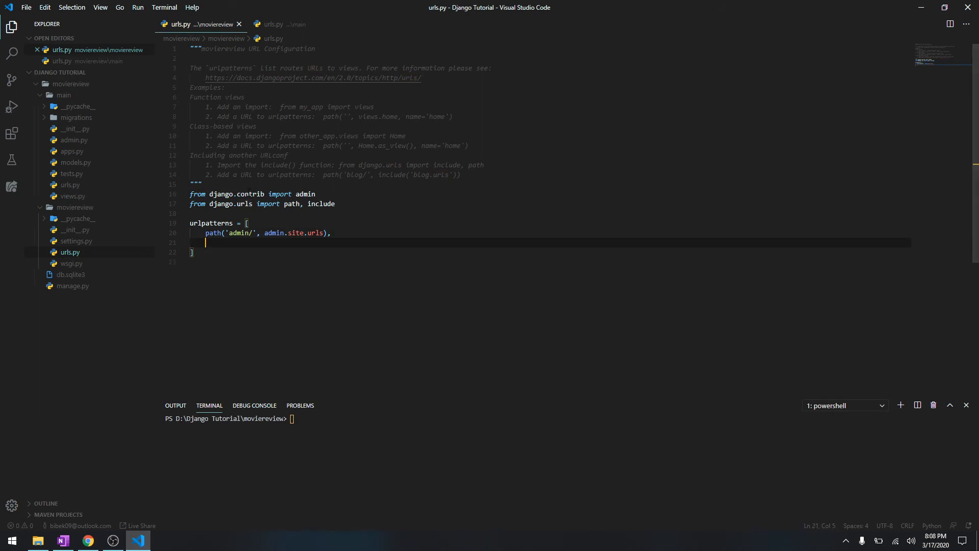
mouse_move(273, 278)
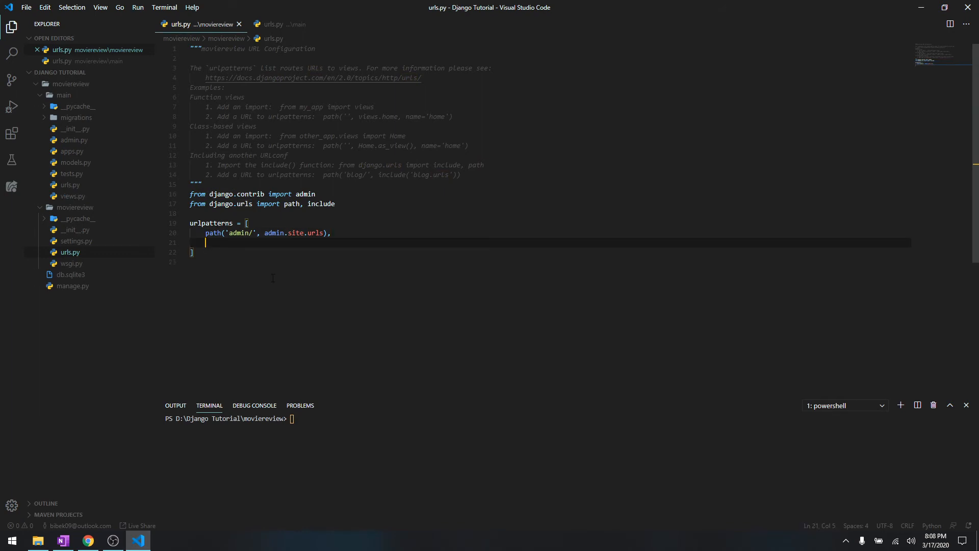
text(path('',)
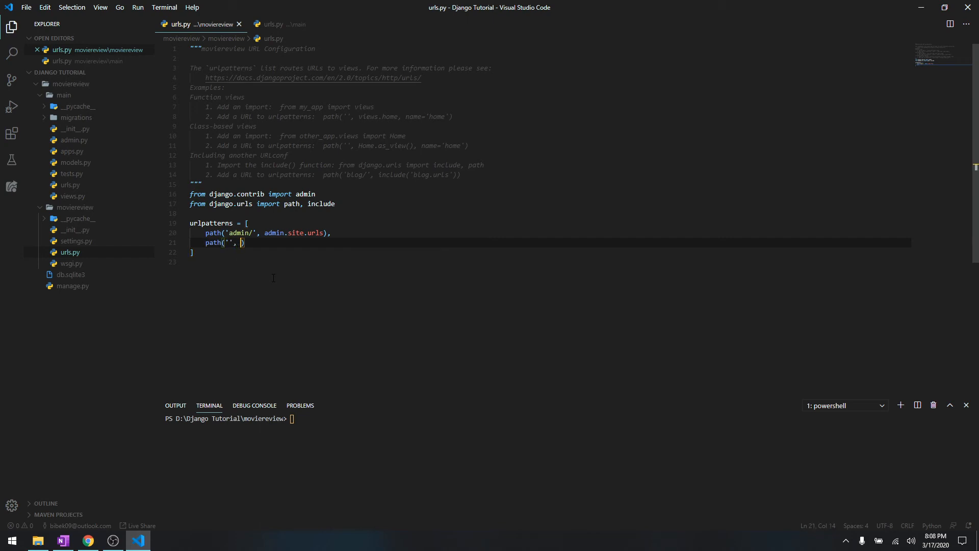
text(include(')
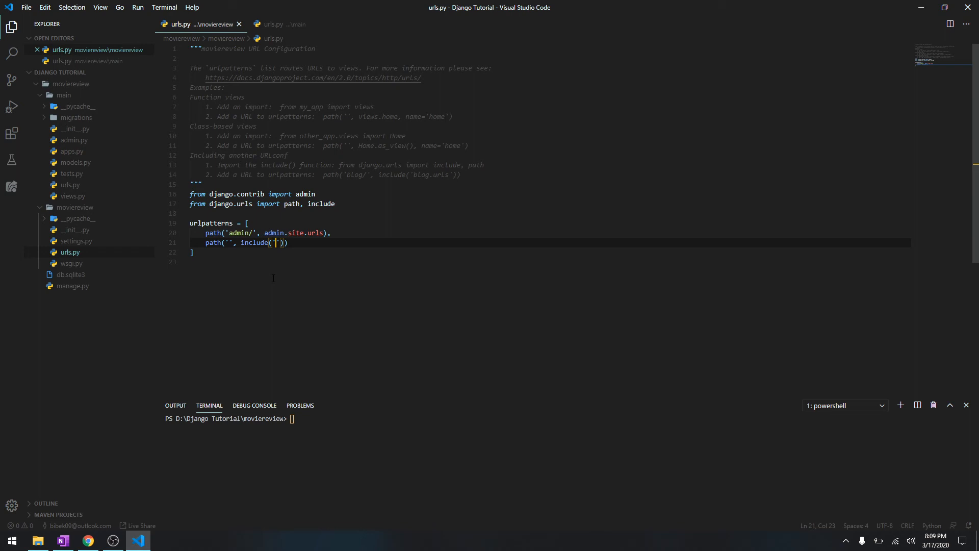
text(main.)
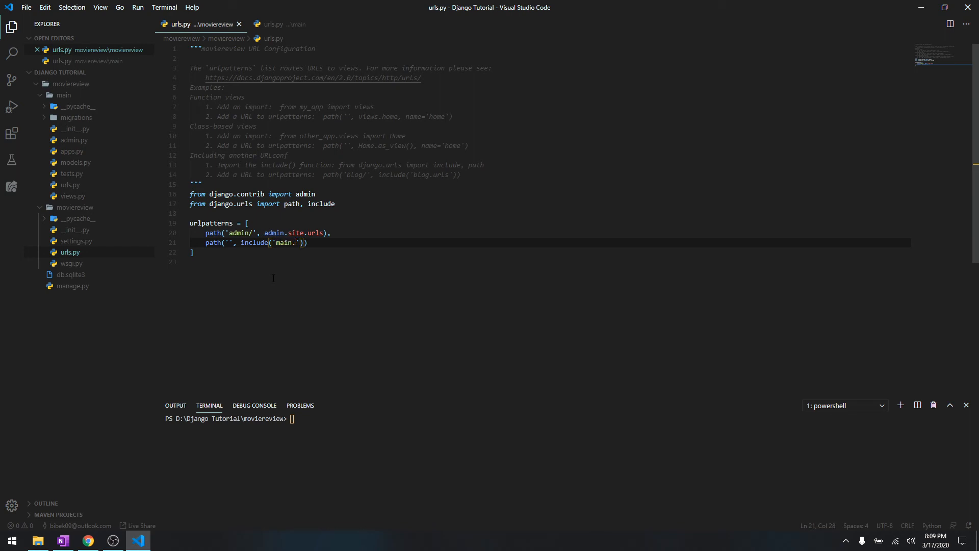
text(.urls)
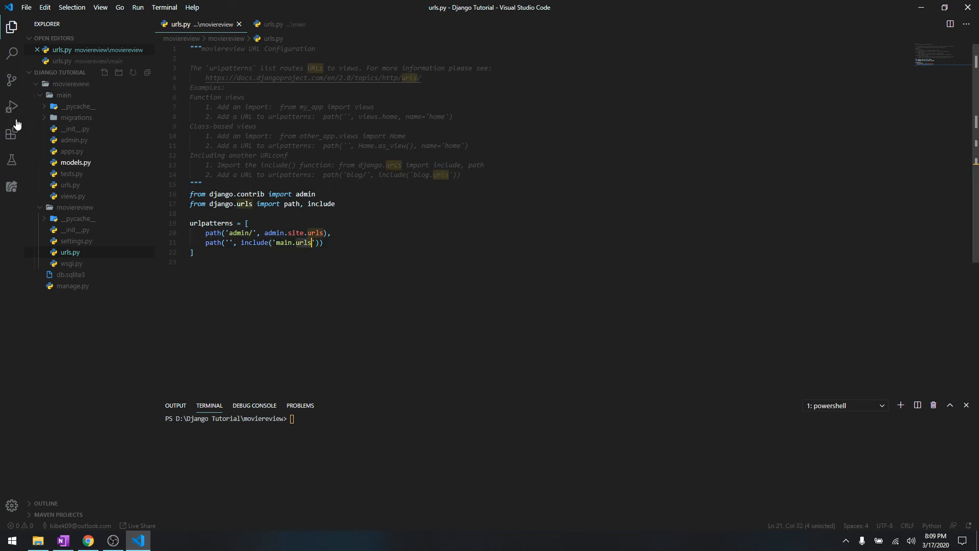
mouse_move(70, 189)
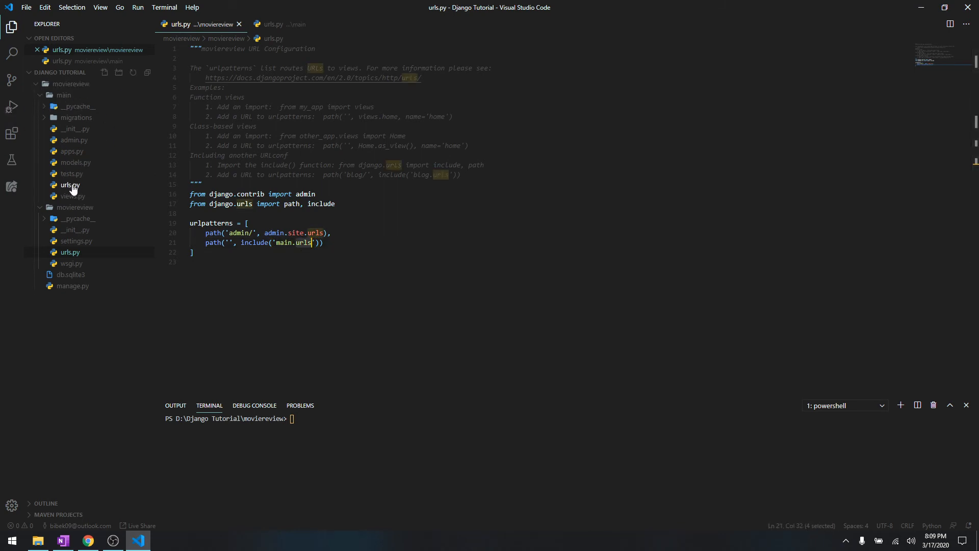
mouse_move(70, 251)
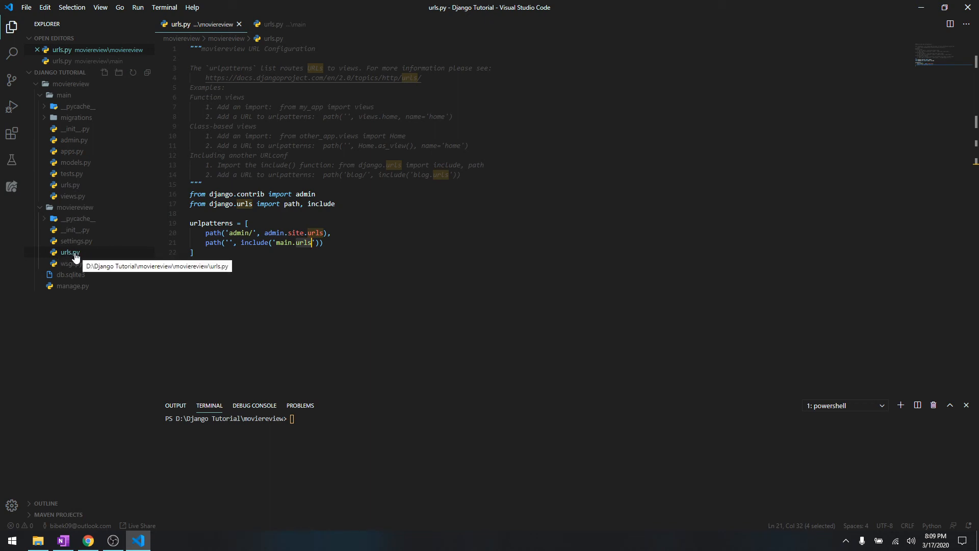
mouse_move(78, 259)
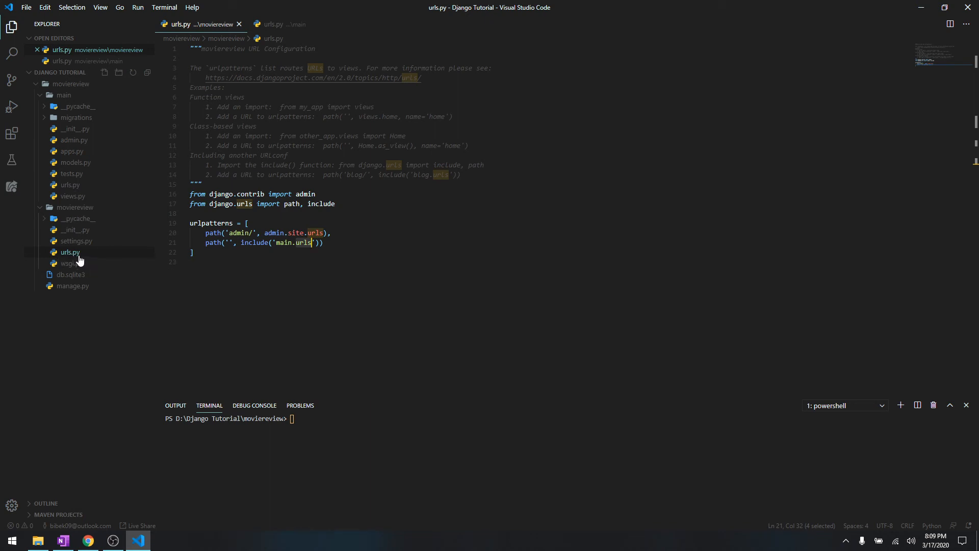
mouse_move(73, 256)
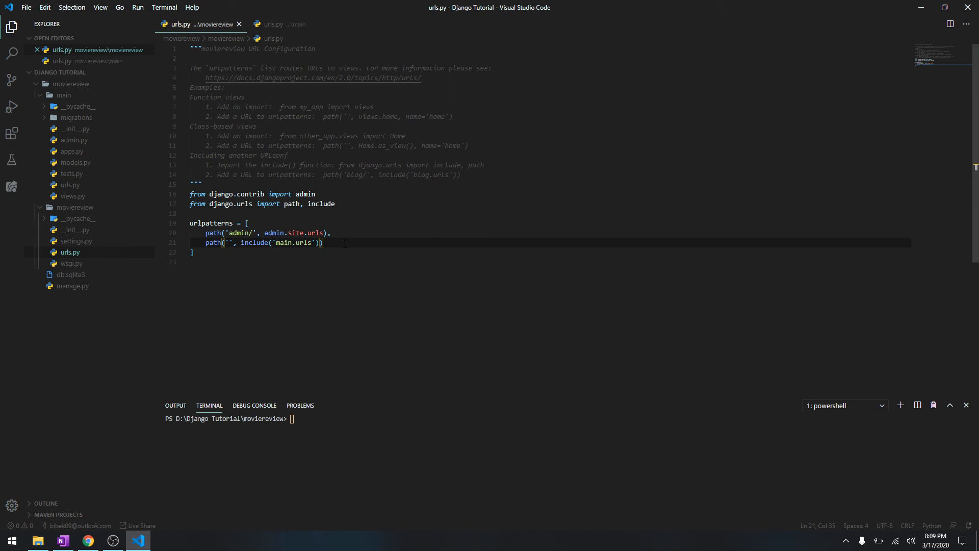
double_click(254, 242)
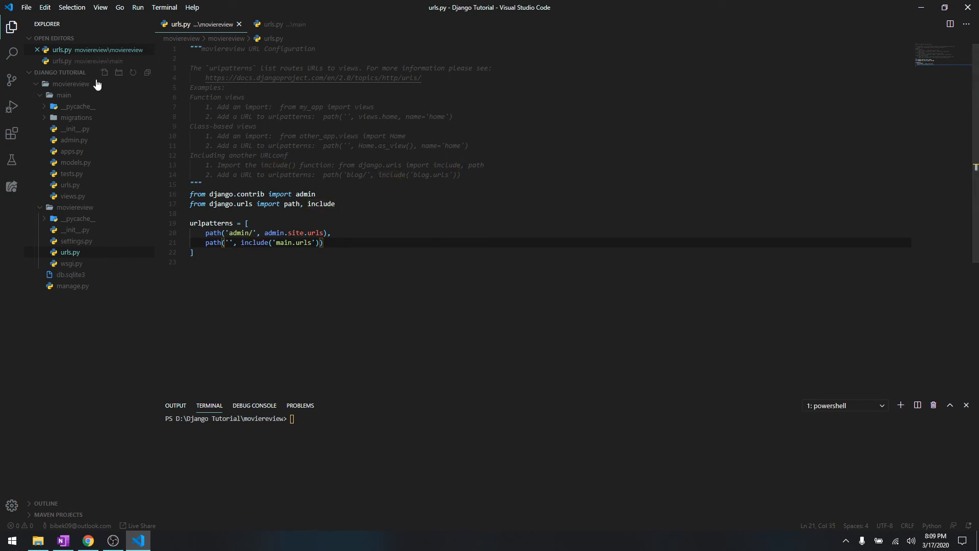
click(279, 24)
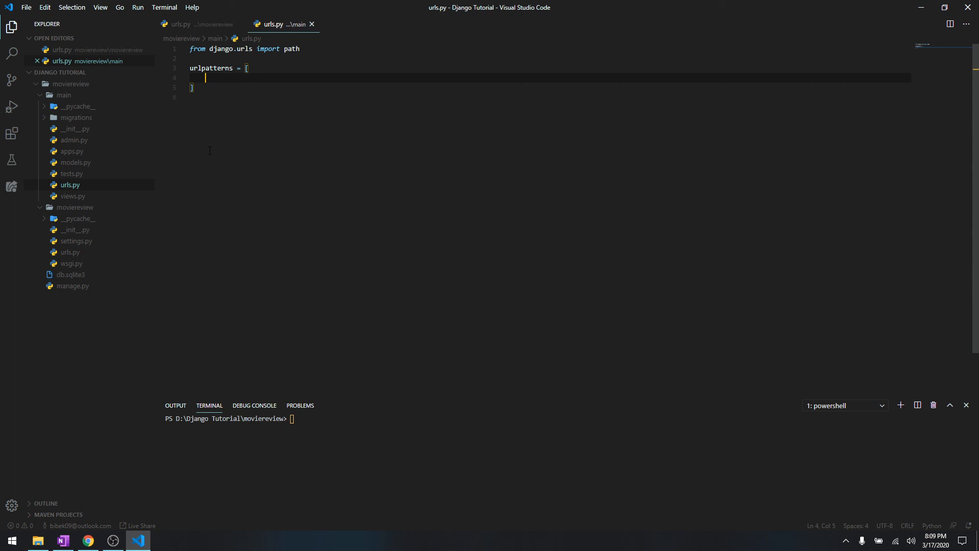
mouse_move(86, 214)
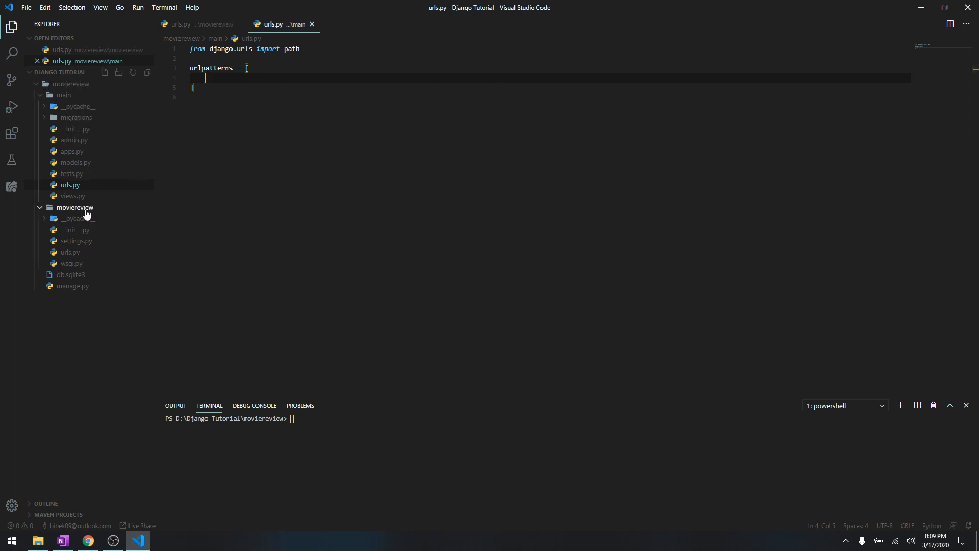
mouse_move(332, 198)
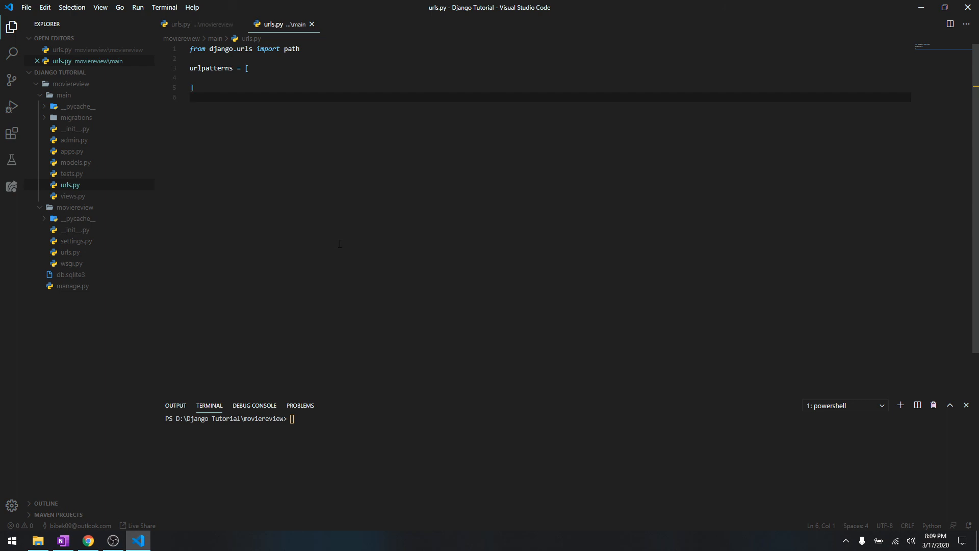
mouse_move(439, 289)
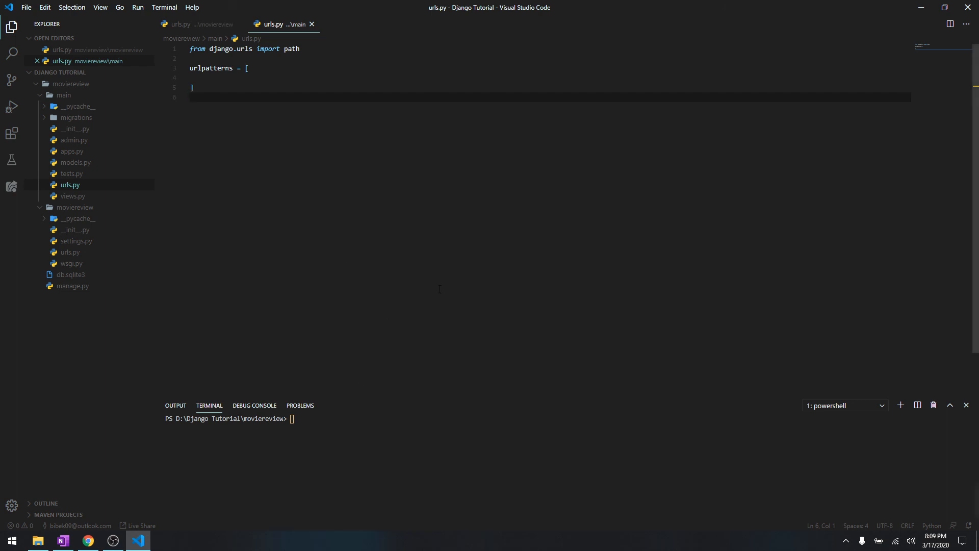
mouse_move(705, 242)
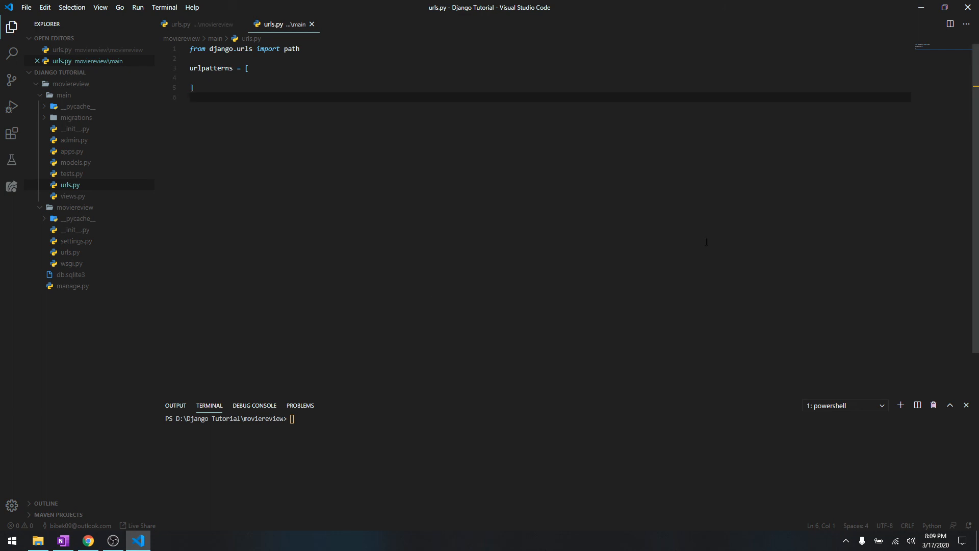